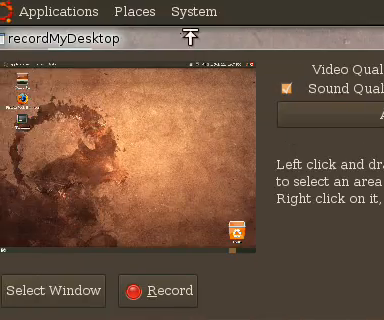
- Show the advanced recording settings with the miscellaneous display and cursor options
left_click(180, 12)
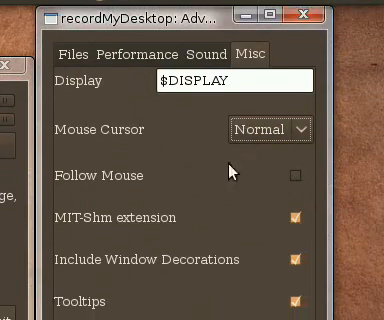
scroll("down", 3)
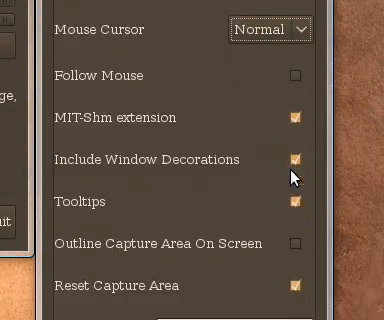
scroll("down", 3)
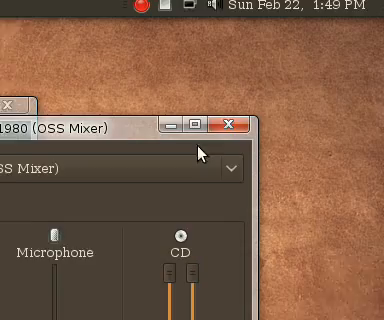
mouse_move(224, 124)
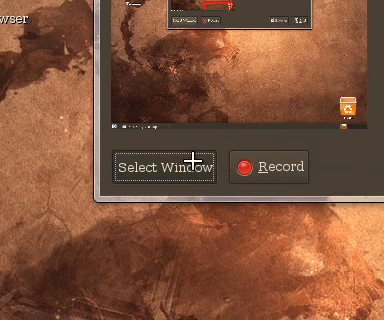
- Choose a single open window as the capture area instead of the whole screen
left_click(164, 166)
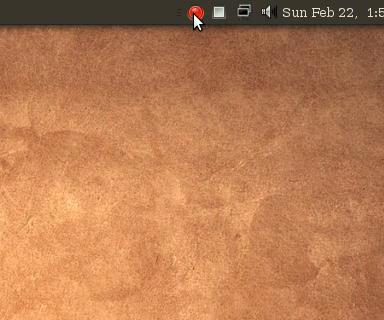
- Stop the recording from the tray indicator so the main window returns
left_click(194, 12)
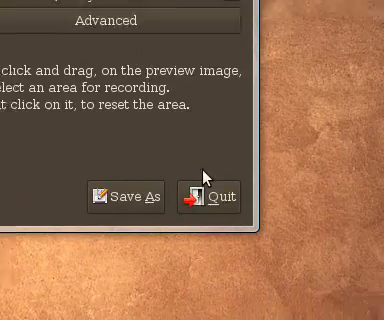